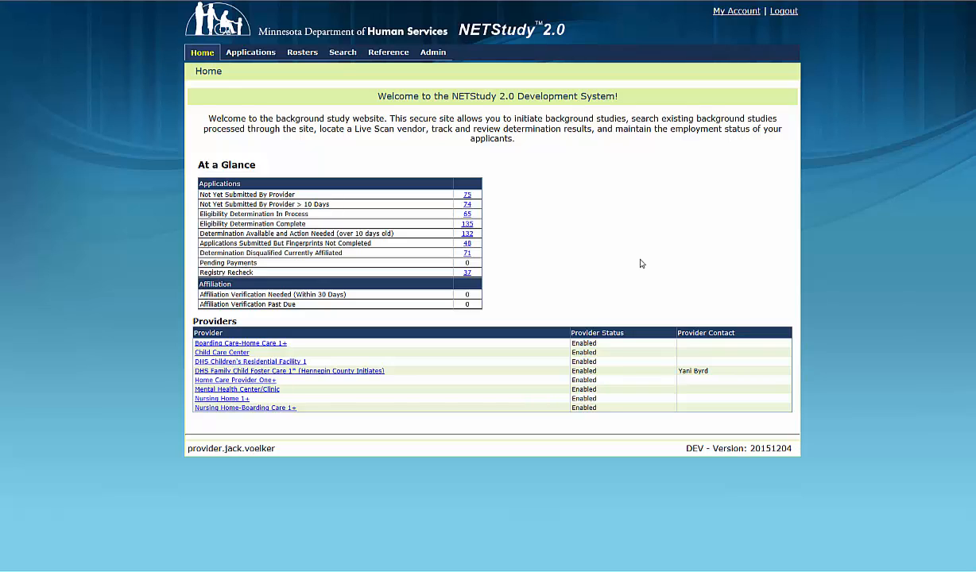
Choose Initiate Study from the Applications menu to reach the new study page.
click(251, 52)
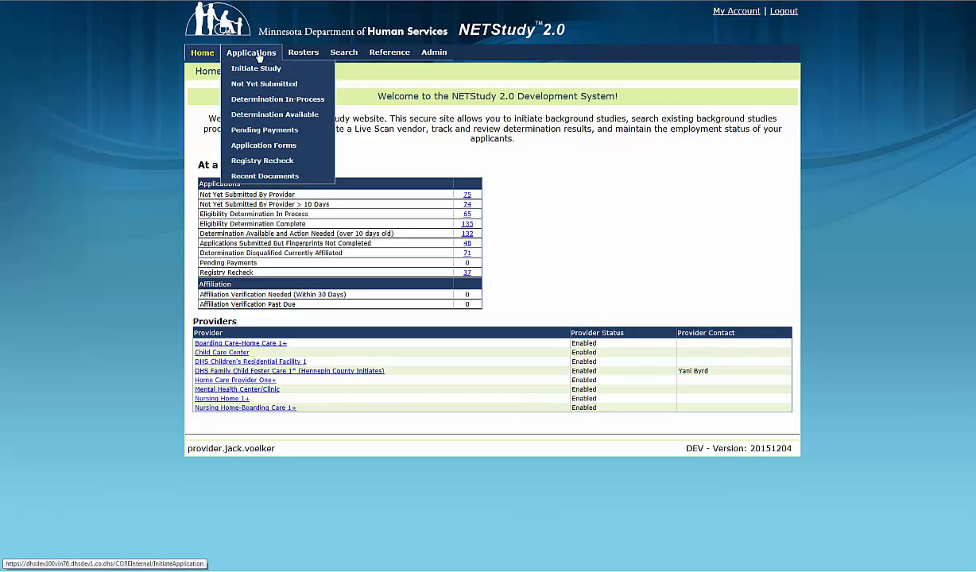
mouse_move(256, 72)
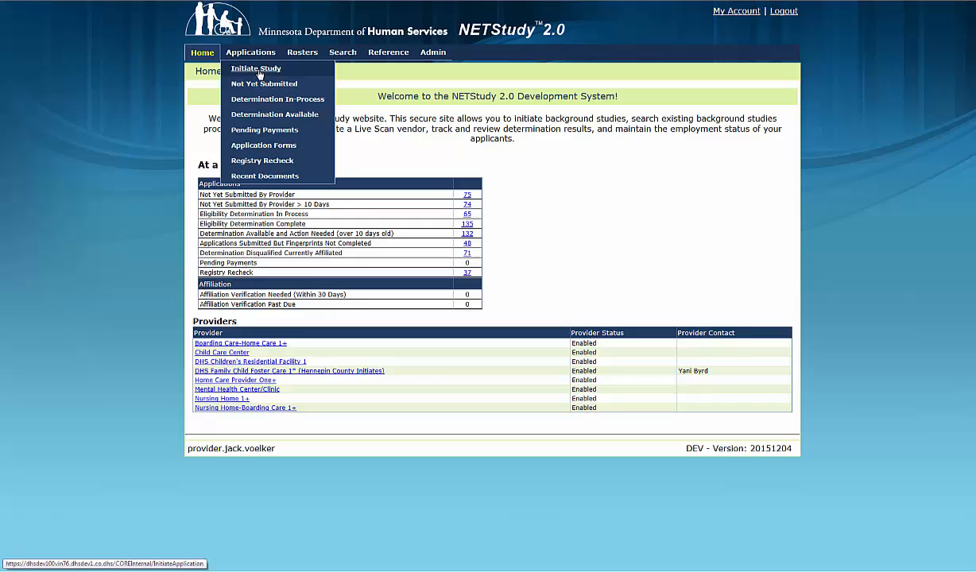
click(256, 68)
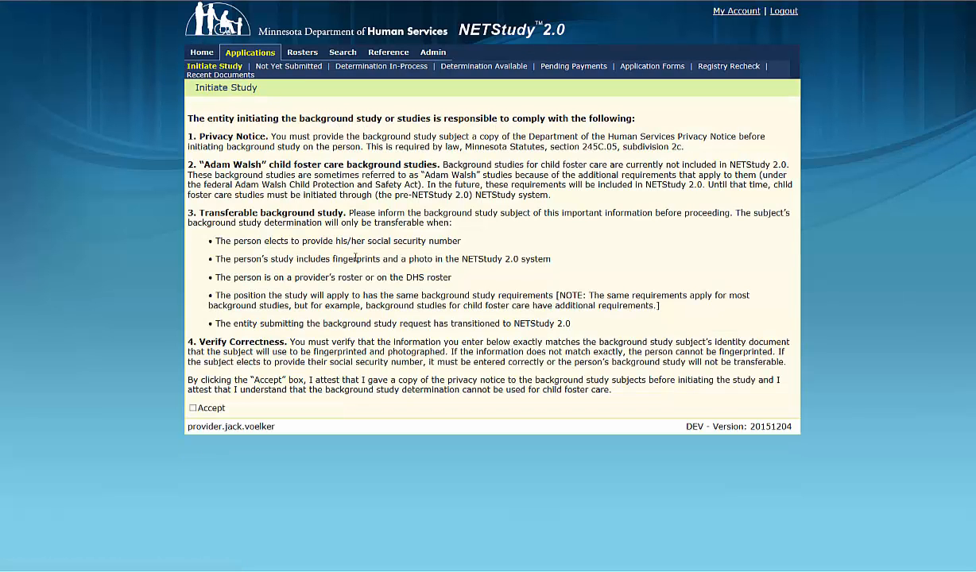
mouse_move(572, 264)
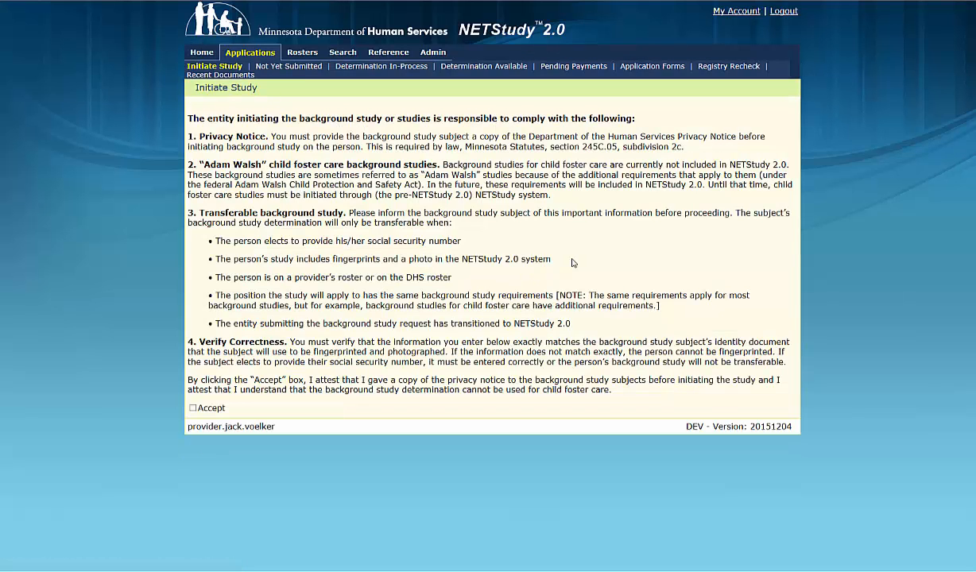
mouse_move(550, 273)
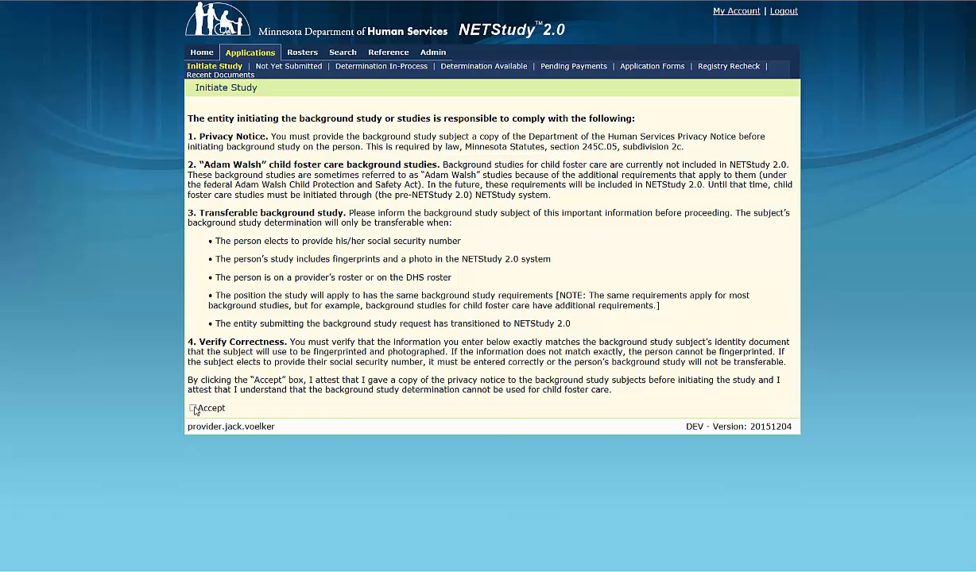
Tick the Accept checkbox under the responsibility statement to reveal the applicant form.
click(191, 407)
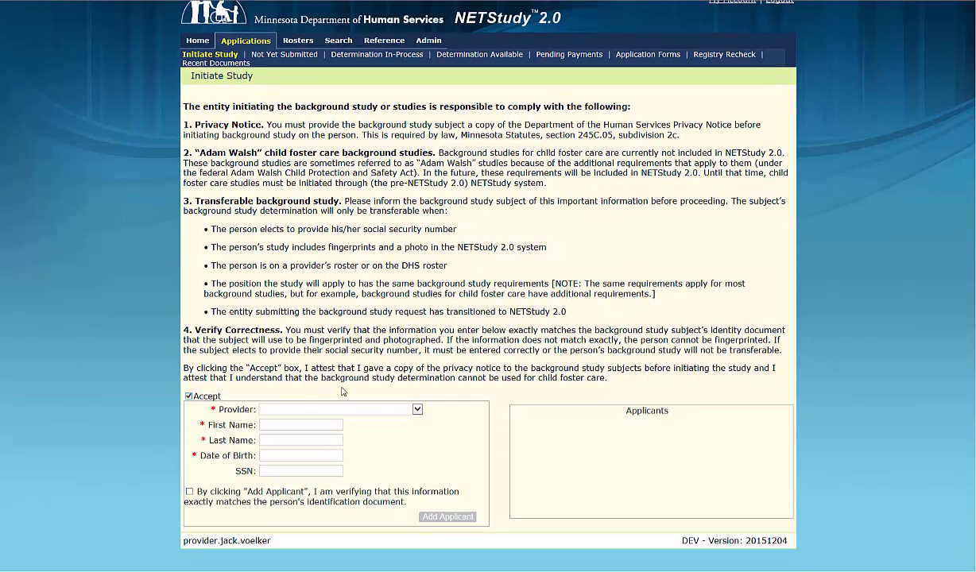
mouse_move(413, 436)
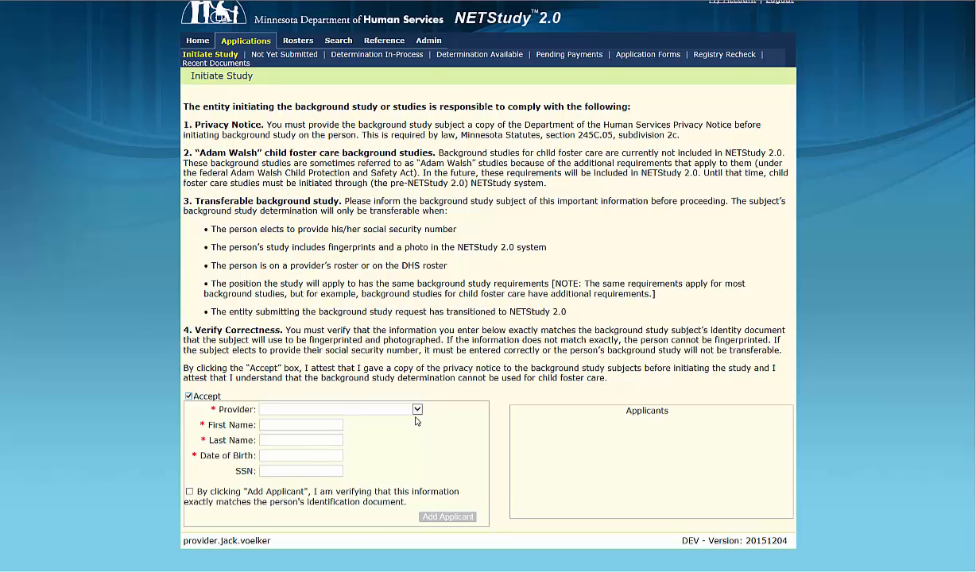
Select DHS Children's Residential Facility 1 as the study's provider.
click(417, 408)
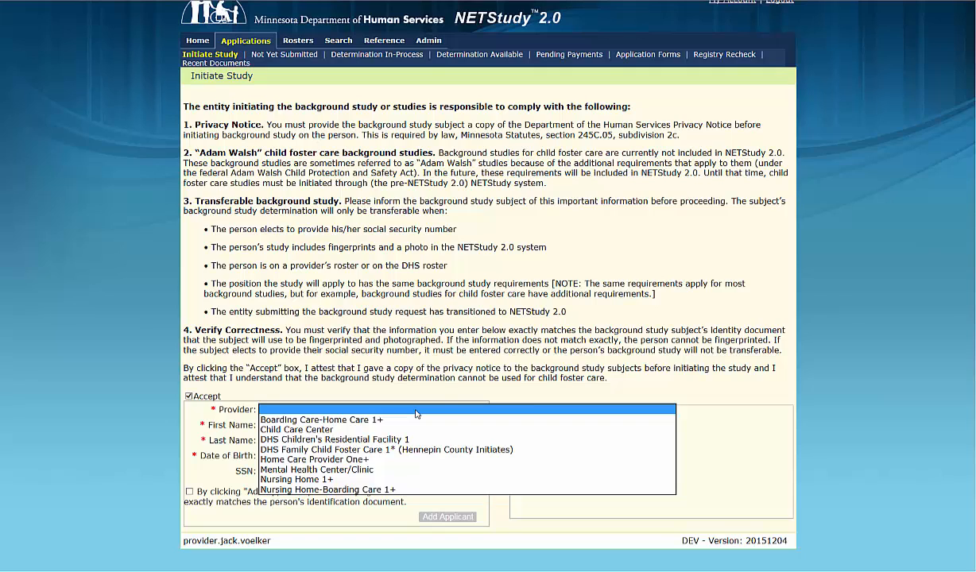
mouse_move(416, 415)
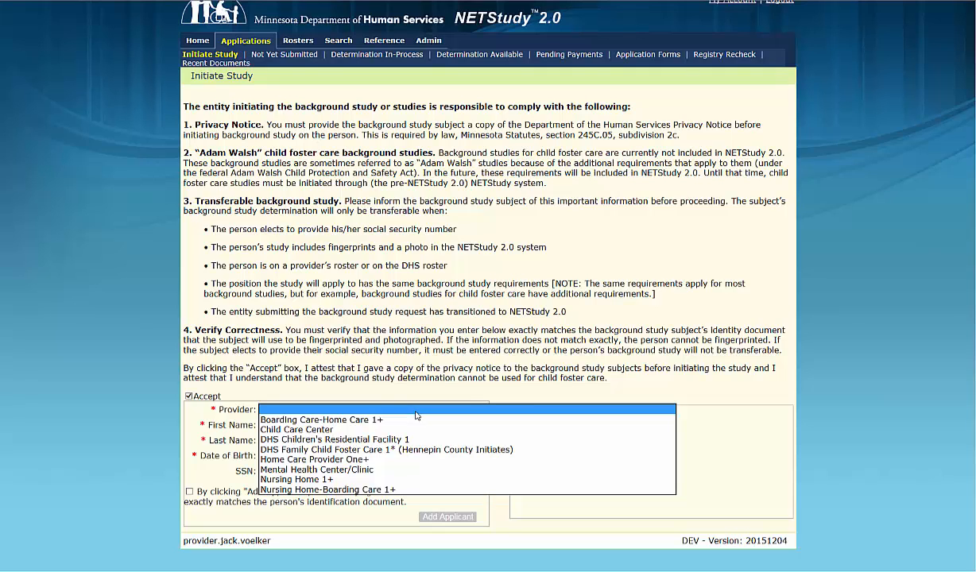
mouse_move(412, 429)
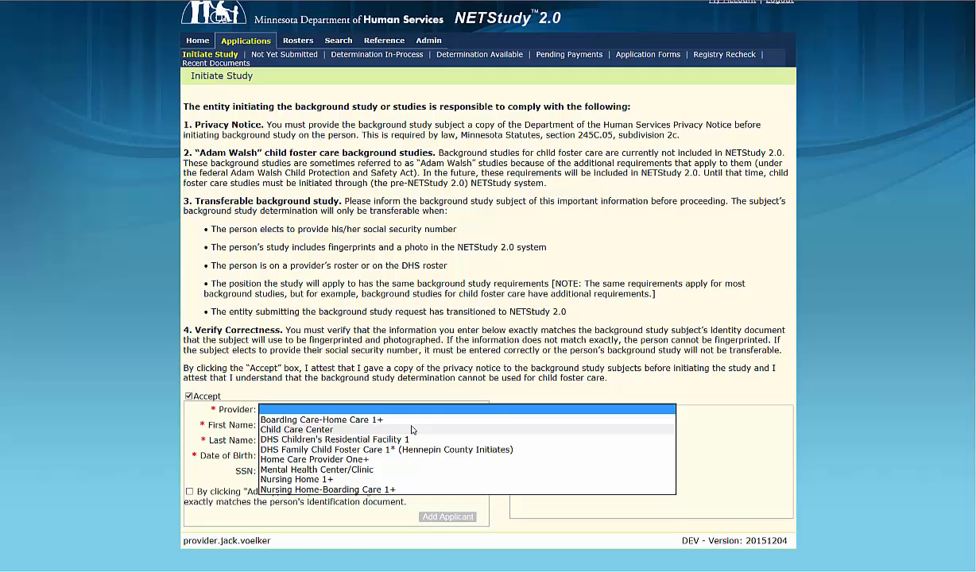
mouse_move(413, 436)
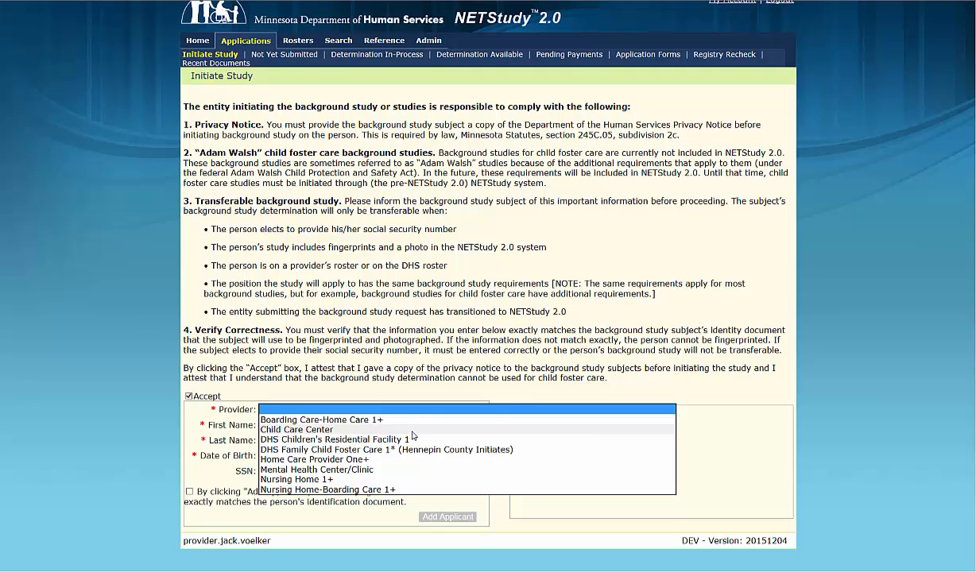
mouse_move(413, 439)
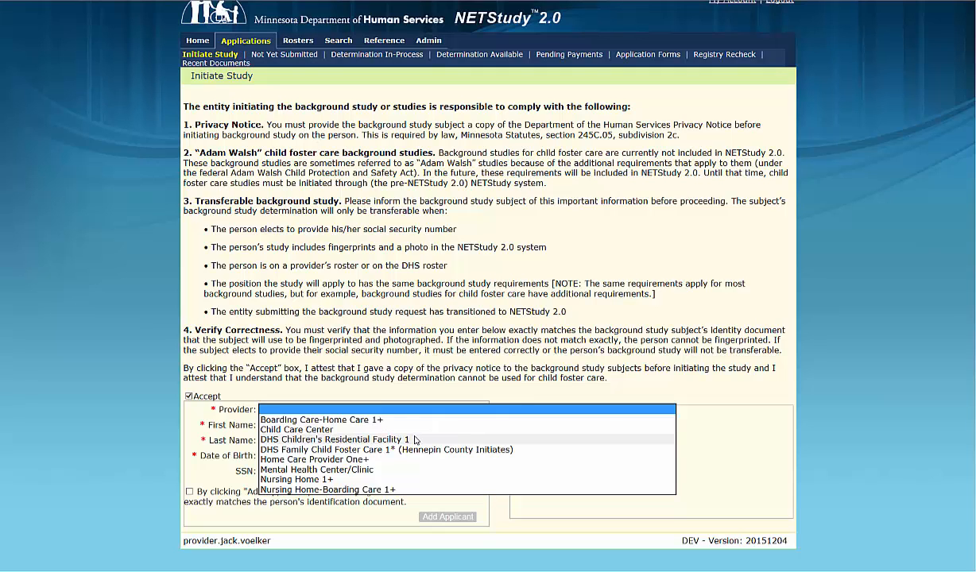
click(334, 438)
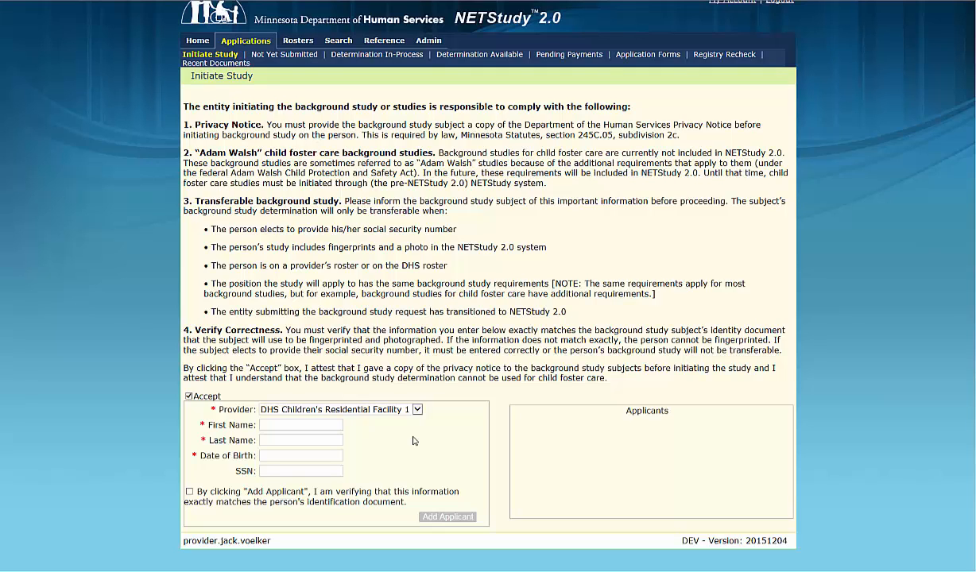
Enter applicant 'test' 'subject', born 11/11/1980, and clear the SSN entry.
click(300, 426)
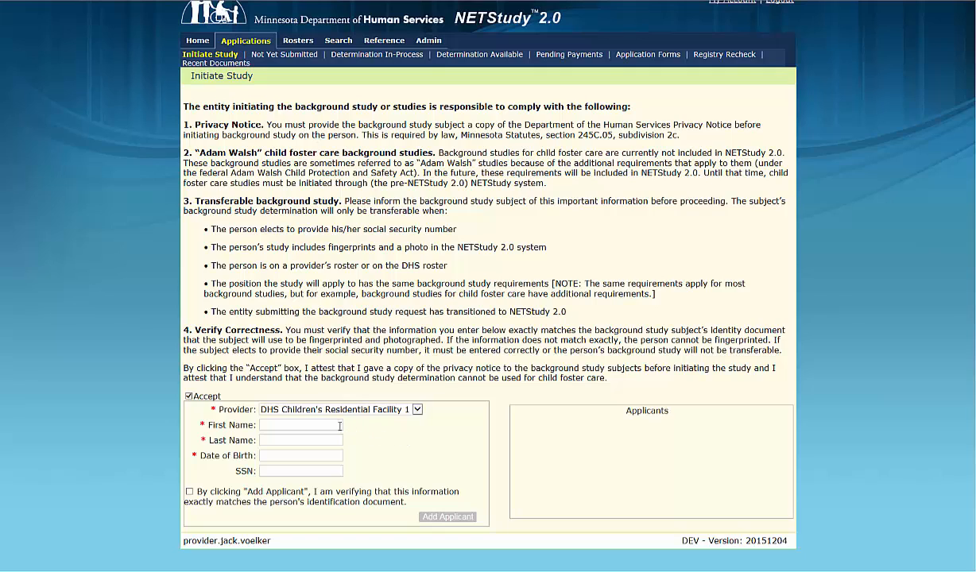
mouse_move(124, 405)
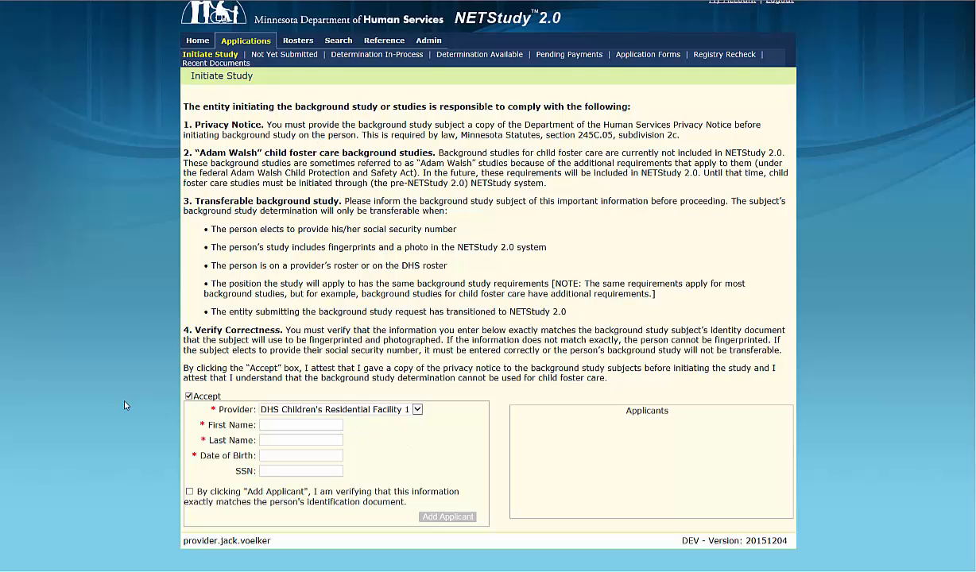
text(test)
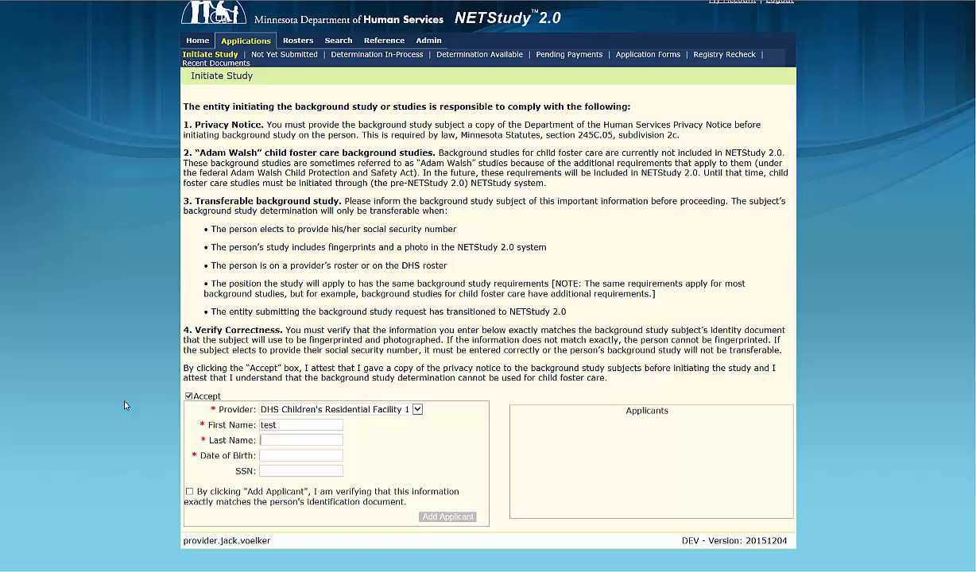
text(sub)
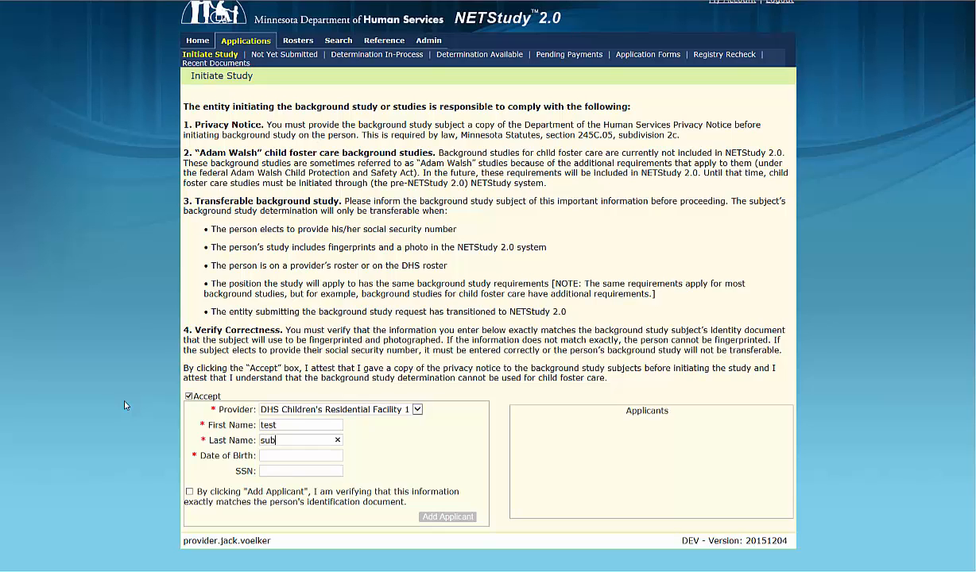
click(301, 455)
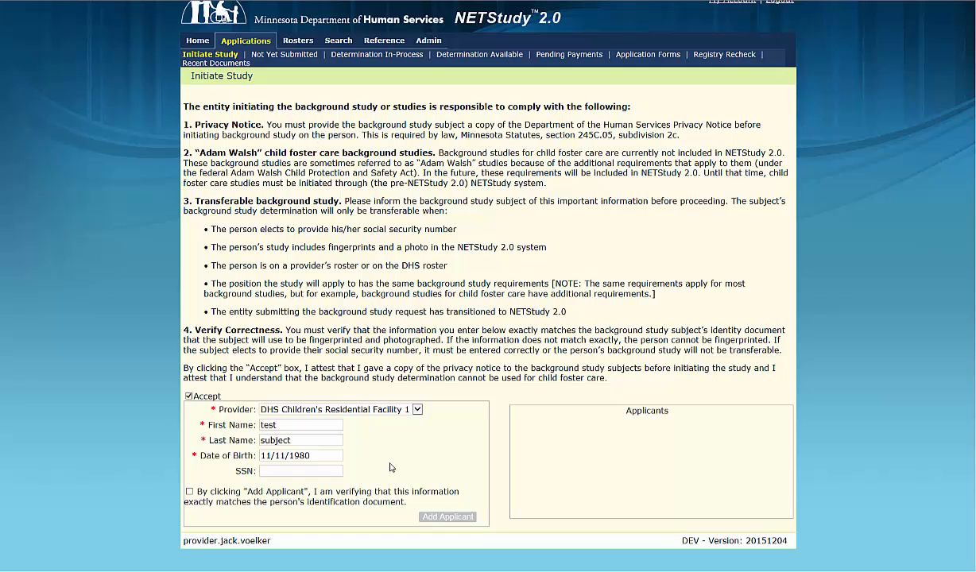
mouse_move(198, 480)
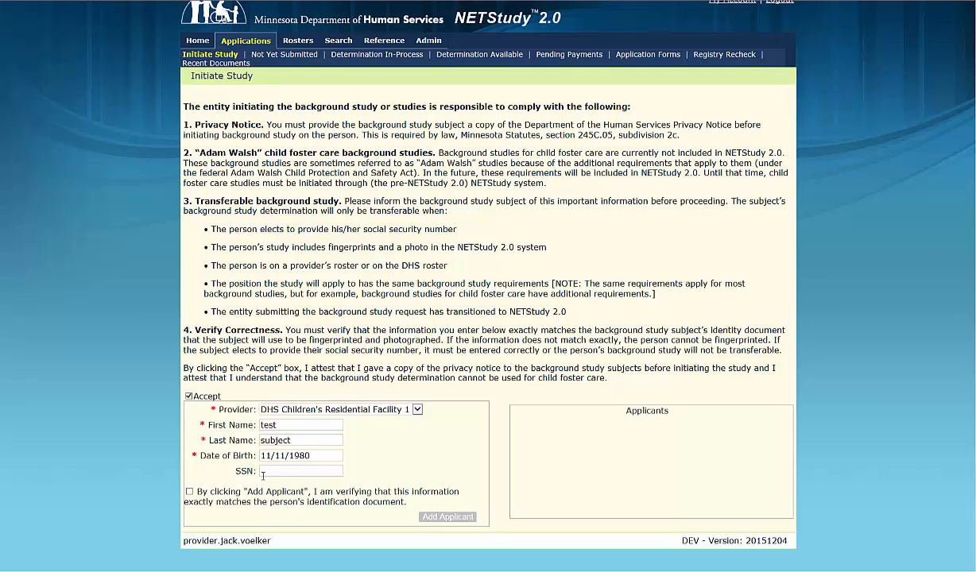
text(--)
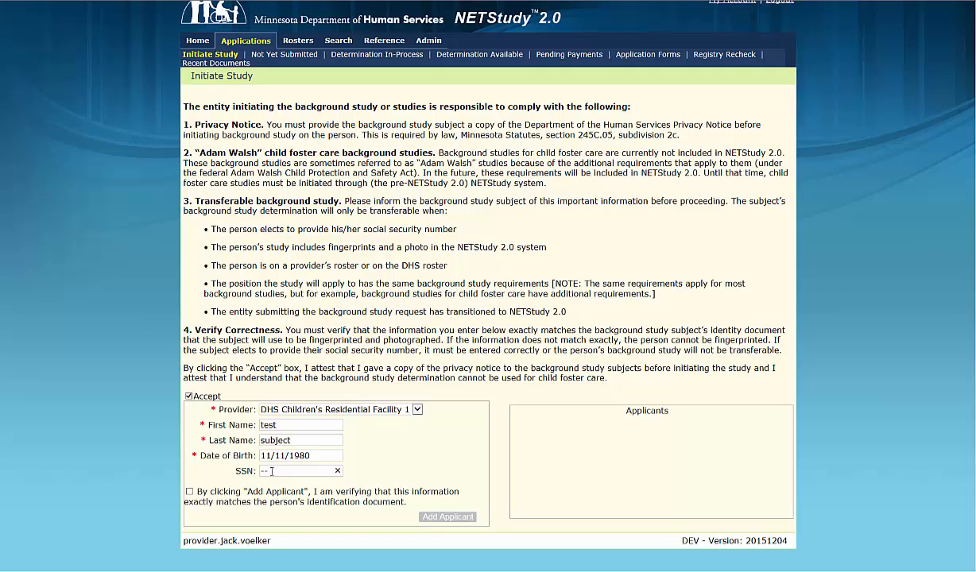
click(337, 471)
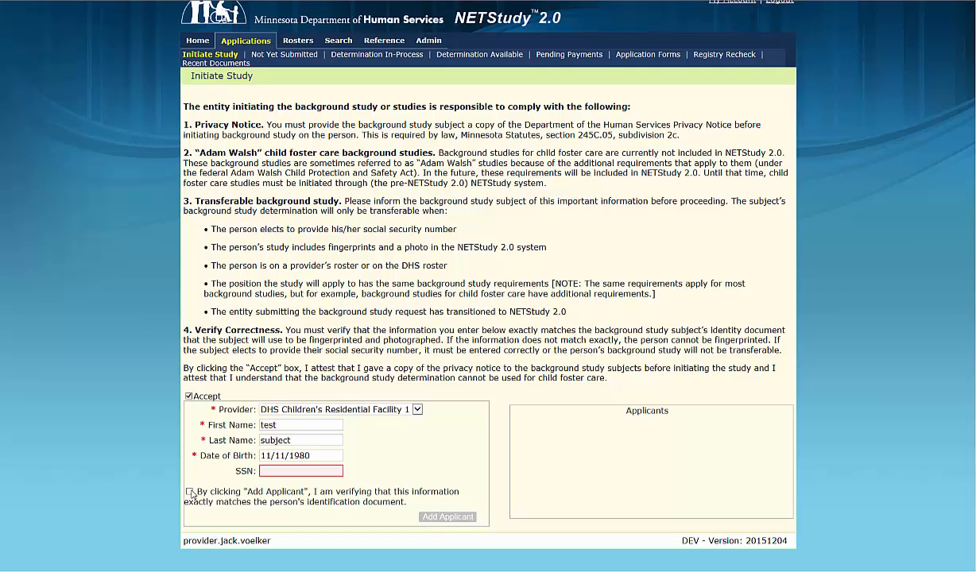
Attest the identification check and add test subject to the Applicants list.
click(189, 491)
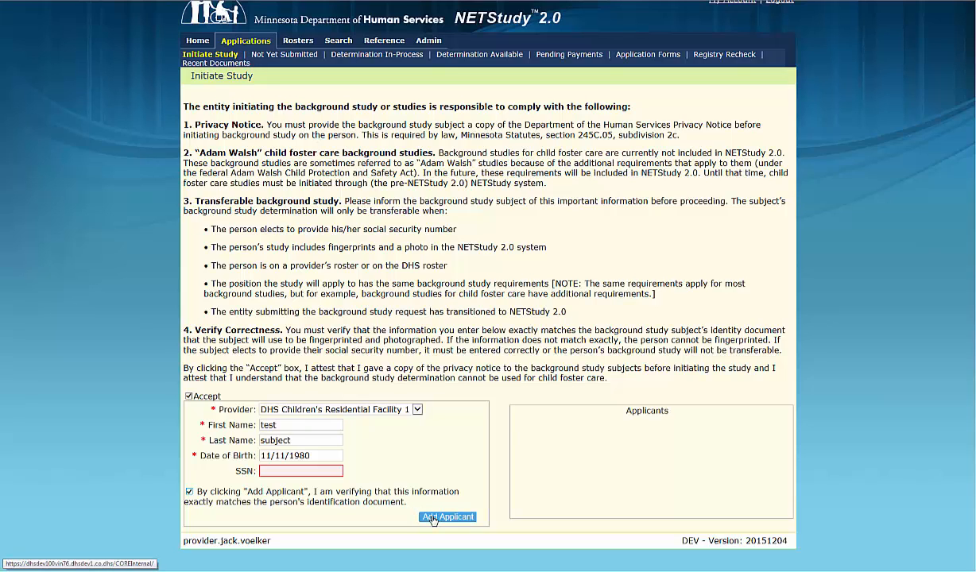
click(446, 517)
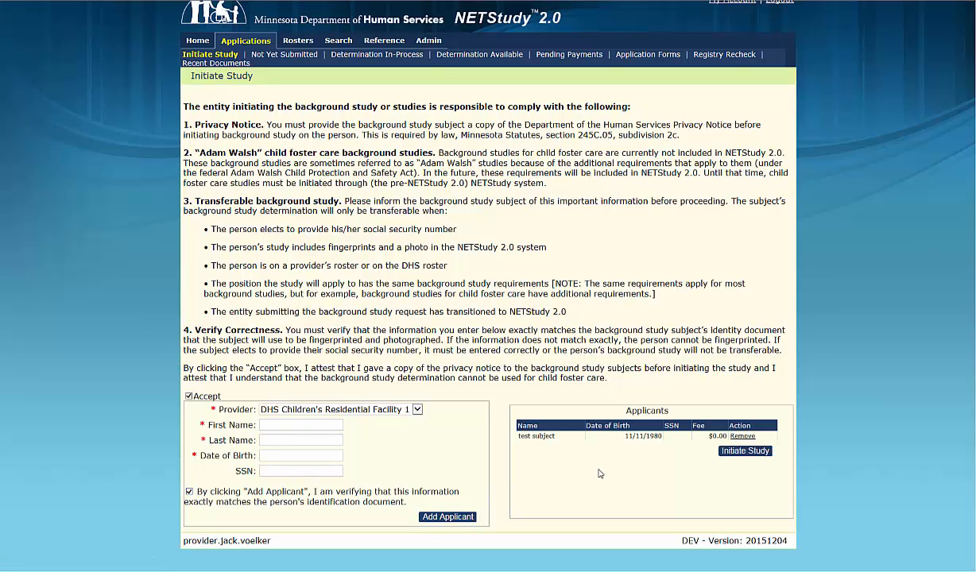
mouse_move(671, 458)
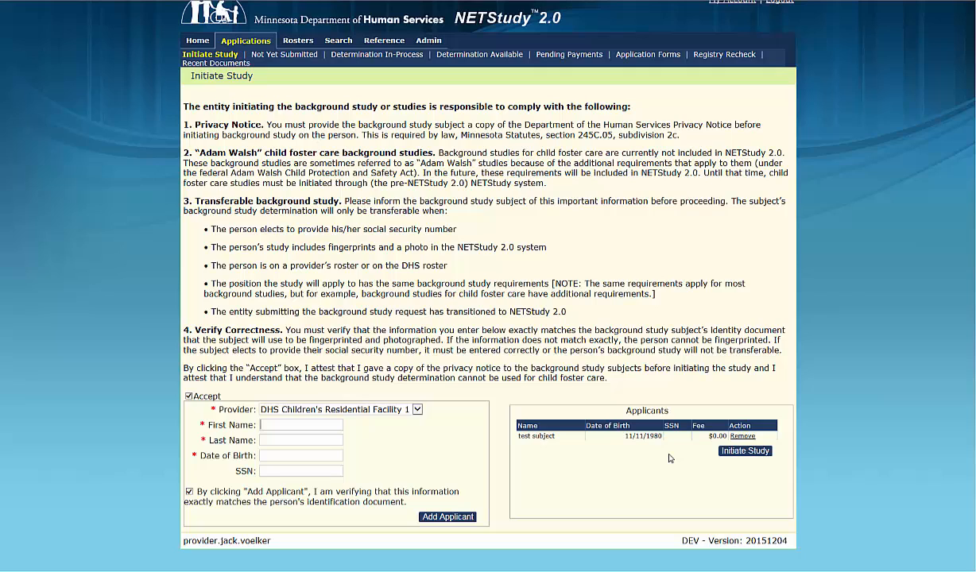
mouse_move(399, 452)
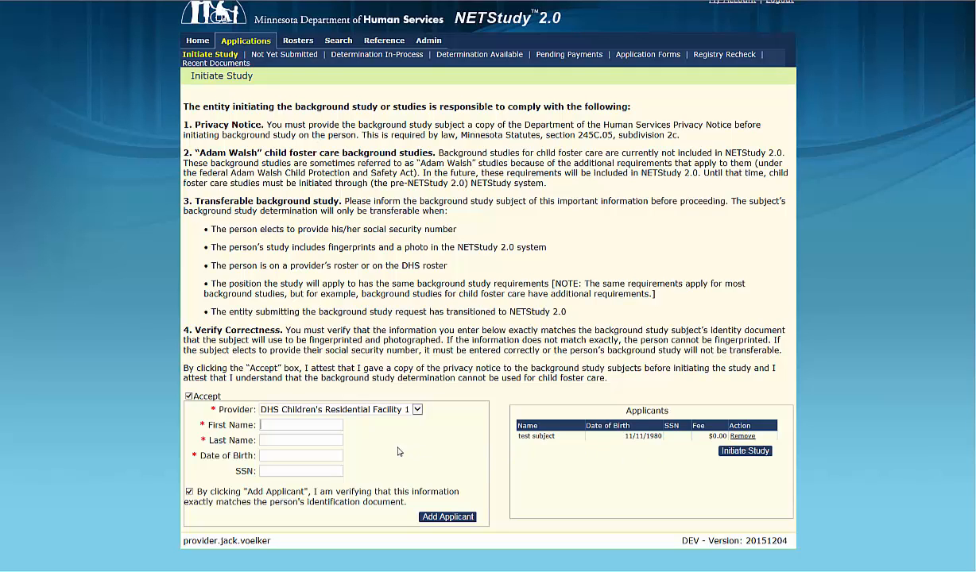
mouse_move(470, 455)
text(subje)
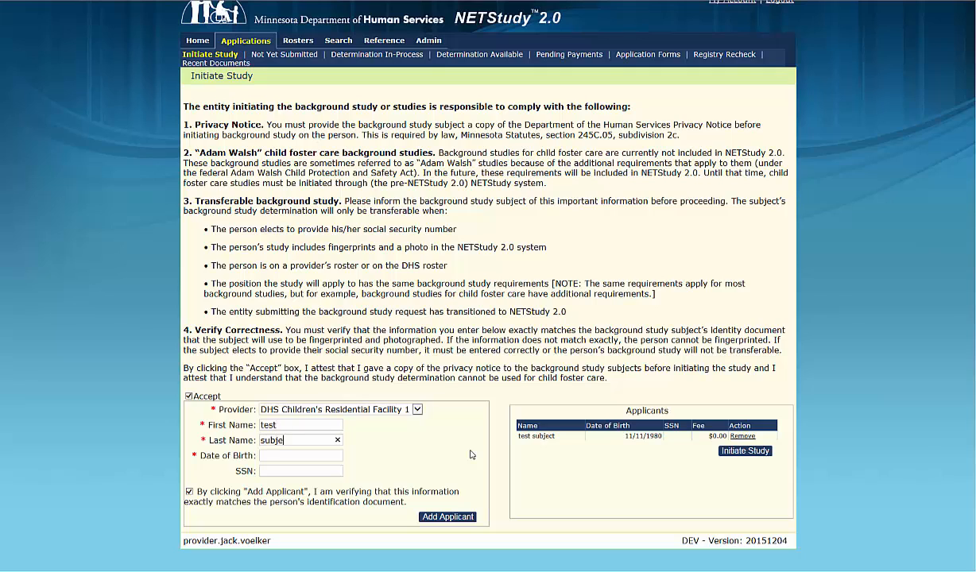
Enter 'test' 'subjectII', born 11/11/1980, and add them as the second applicant.
text(ct)
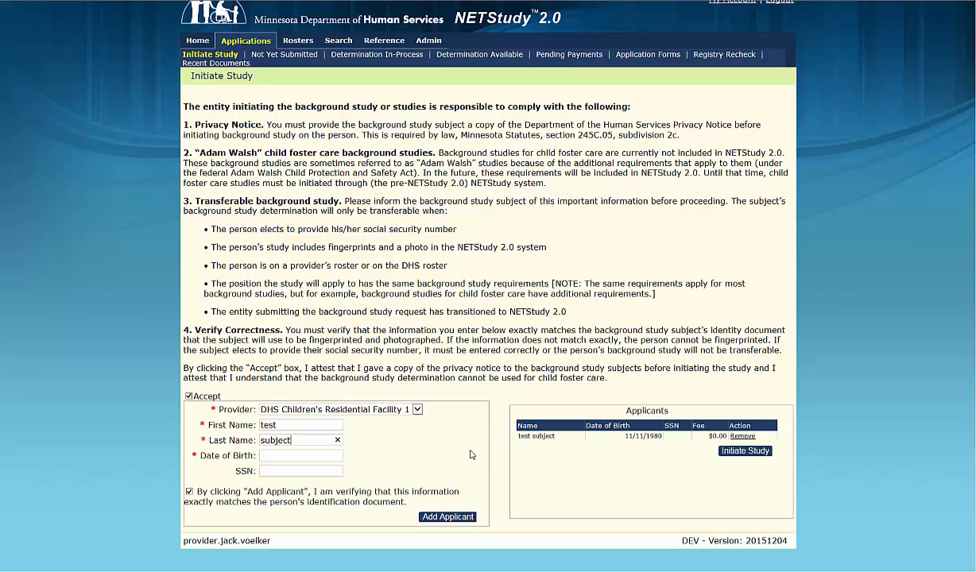
click(301, 454)
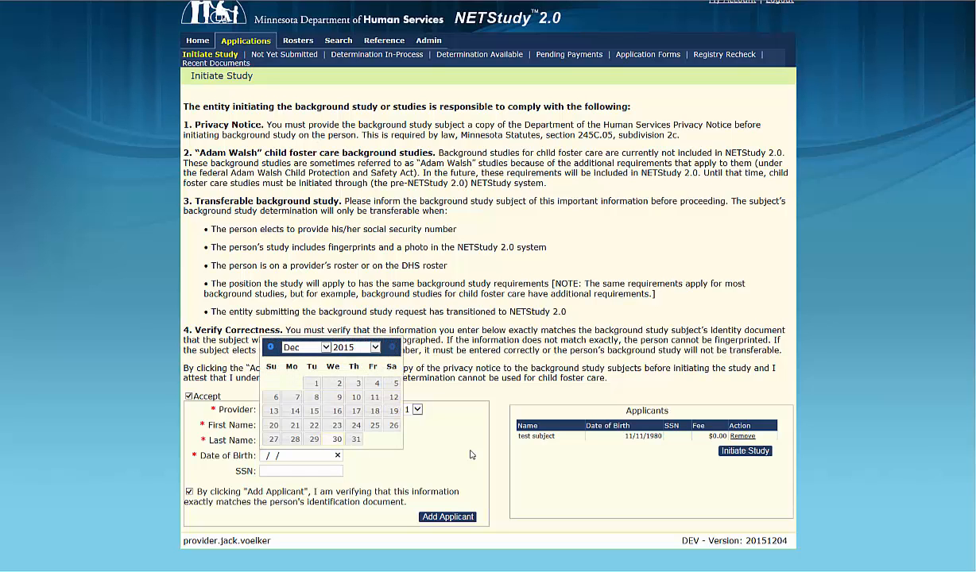
text(11/11/1)
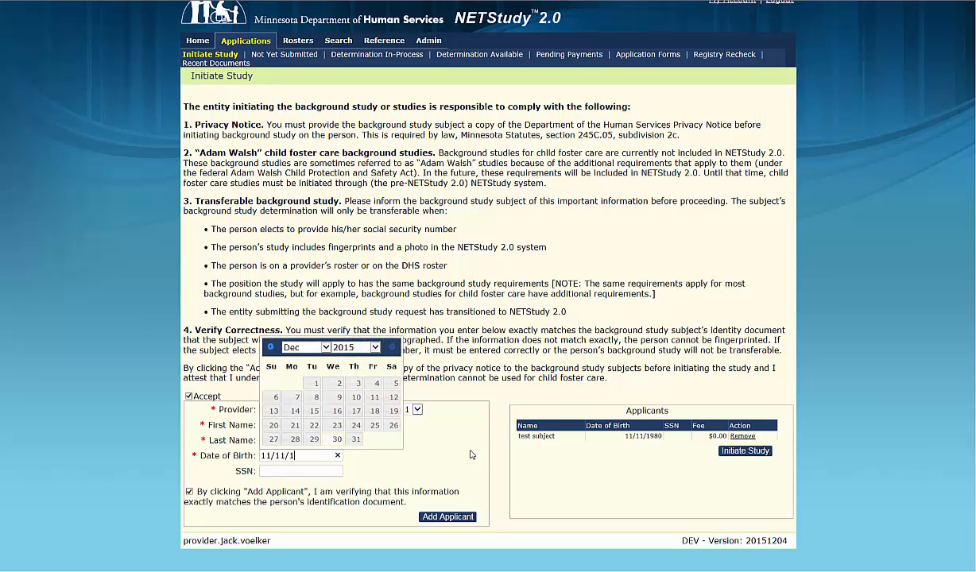
text(980)
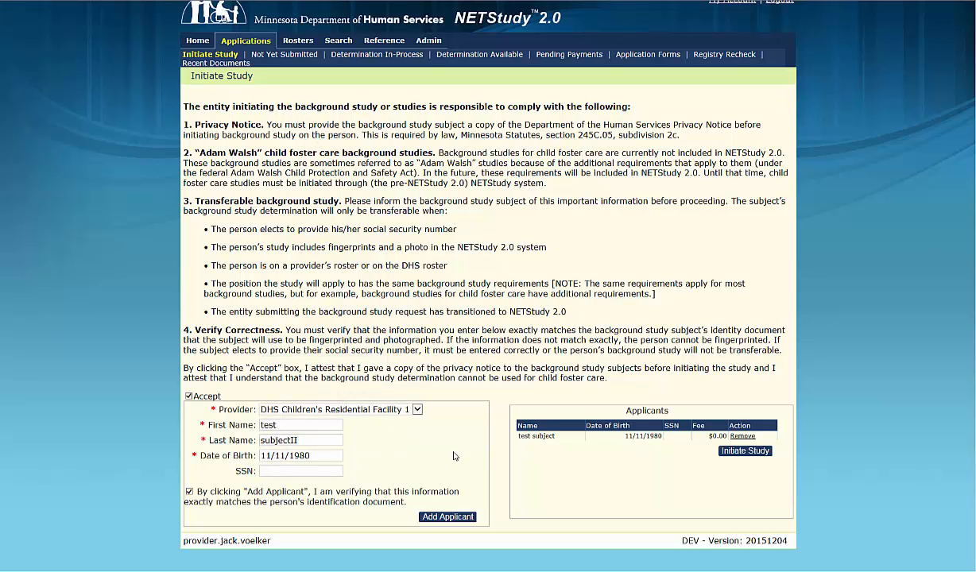
click(448, 517)
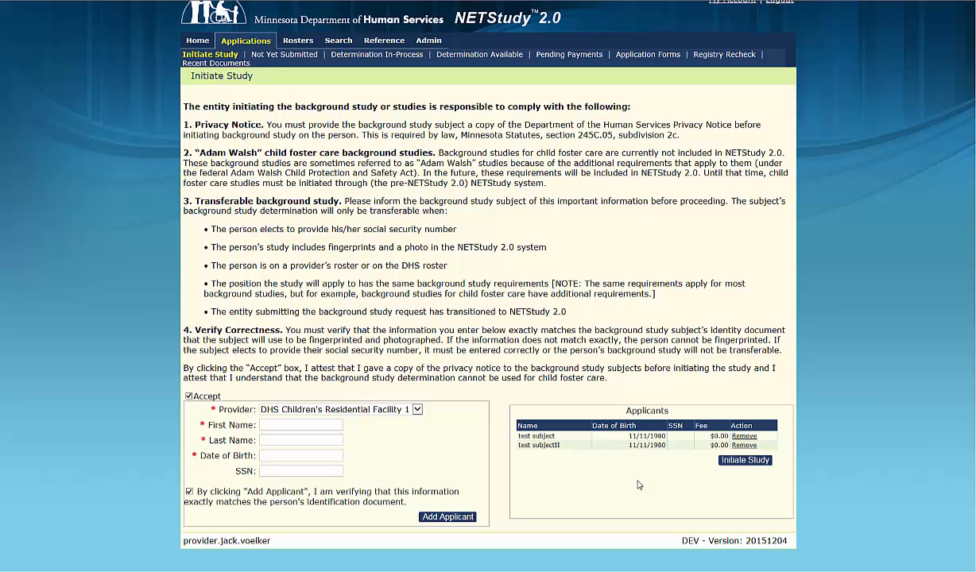
mouse_move(744, 461)
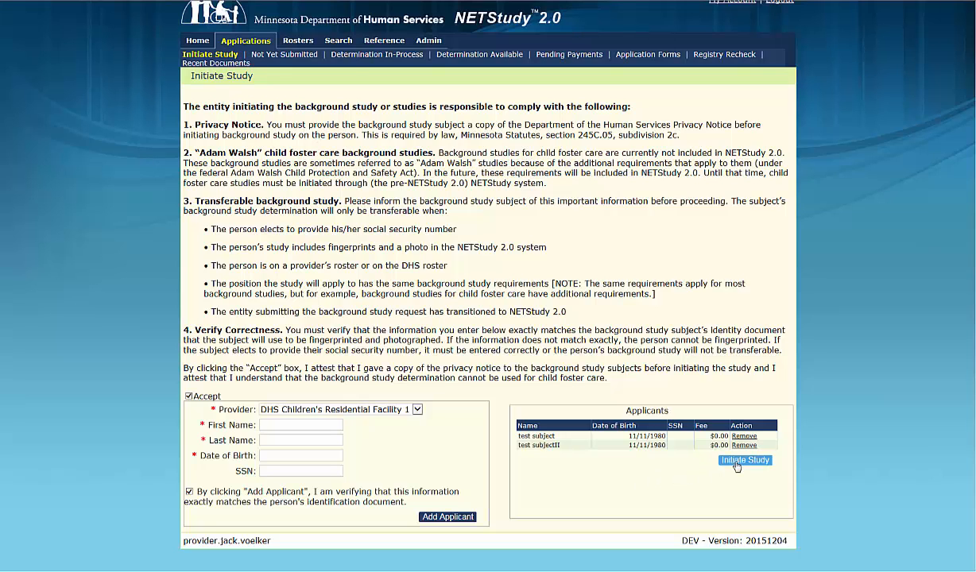
Initiate studies for both listed applicants and confirm with Yes.
click(744, 461)
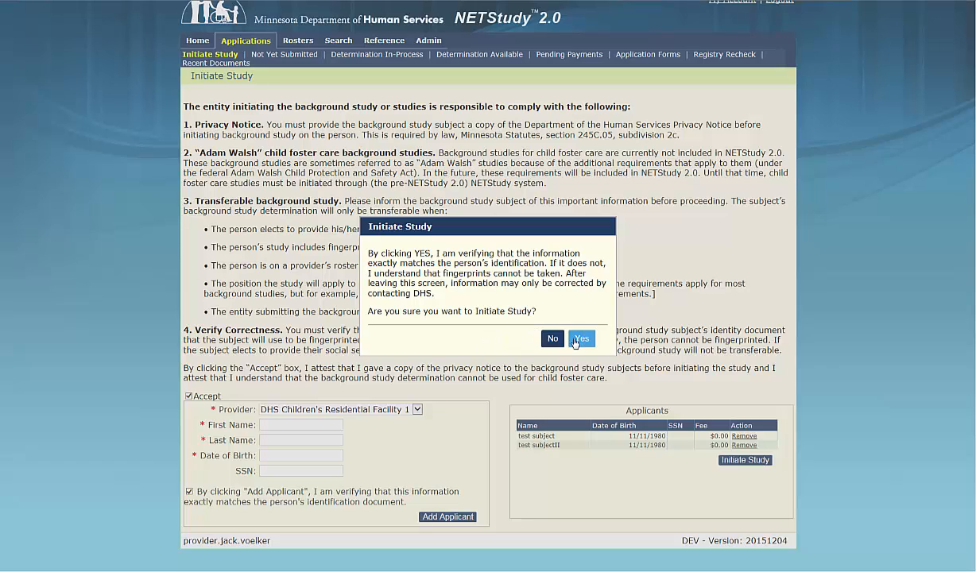
mouse_move(600, 343)
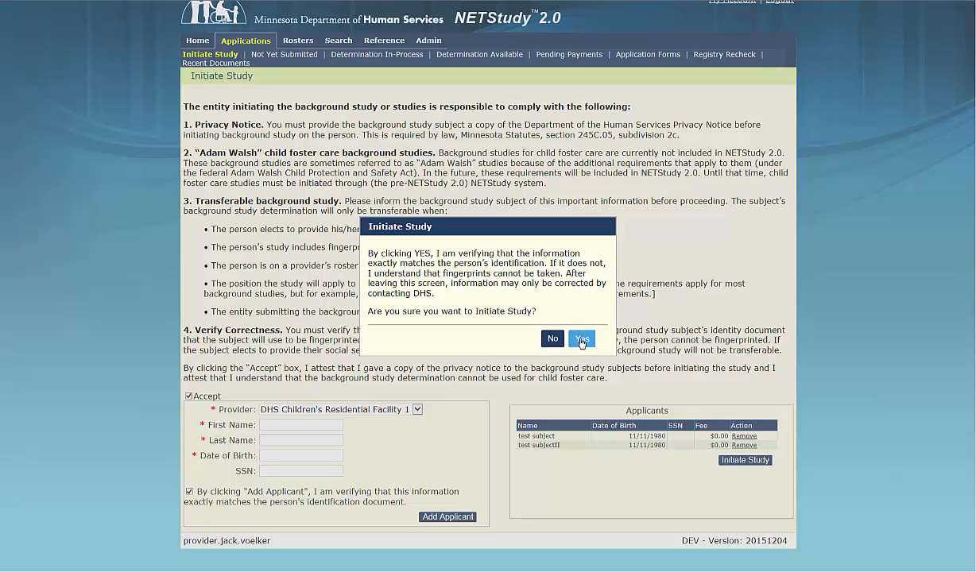
click(582, 338)
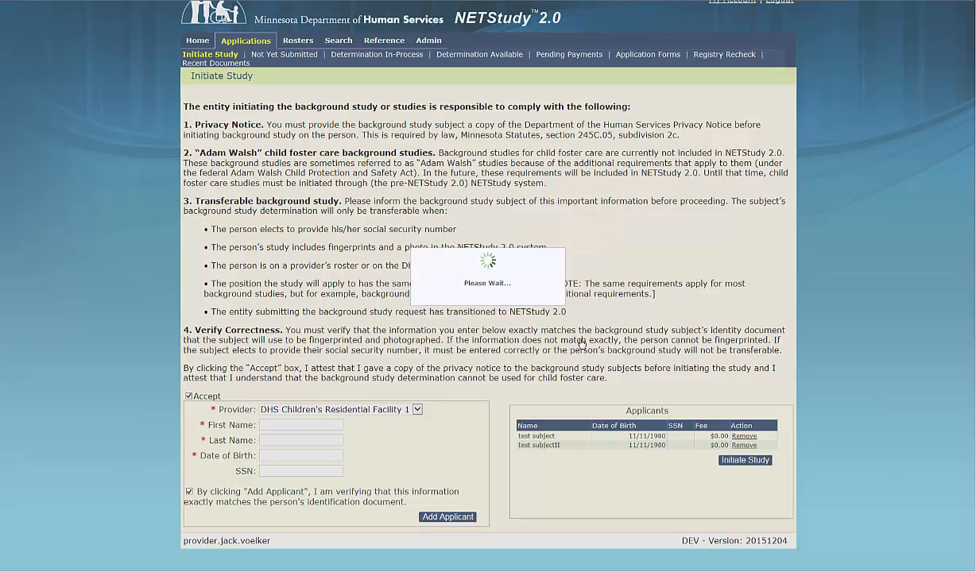
click(744, 461)
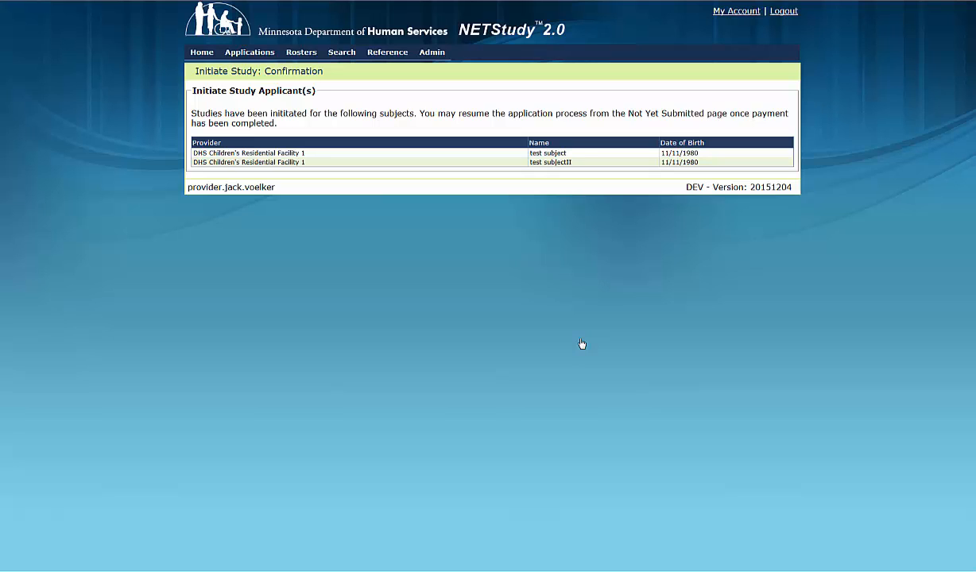
mouse_move(576, 340)
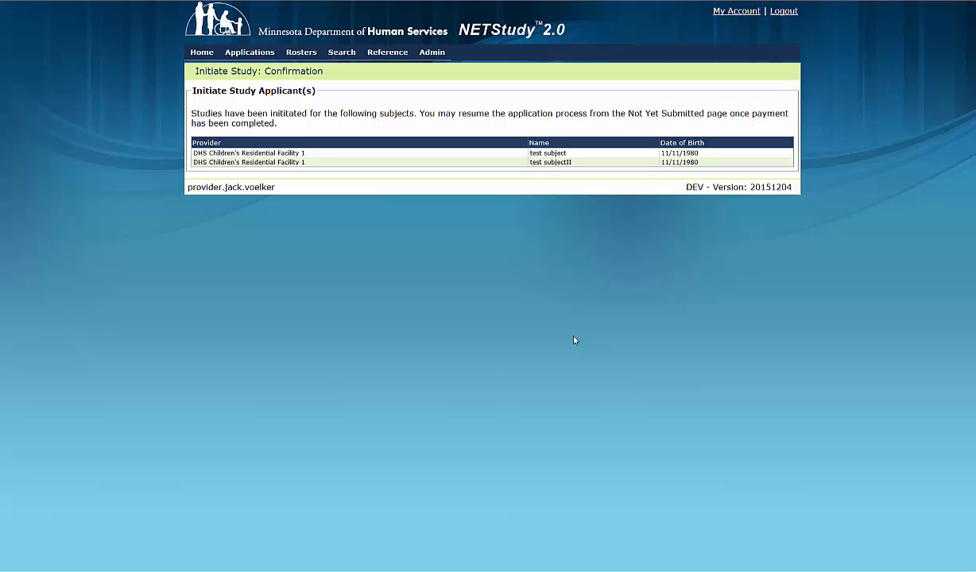